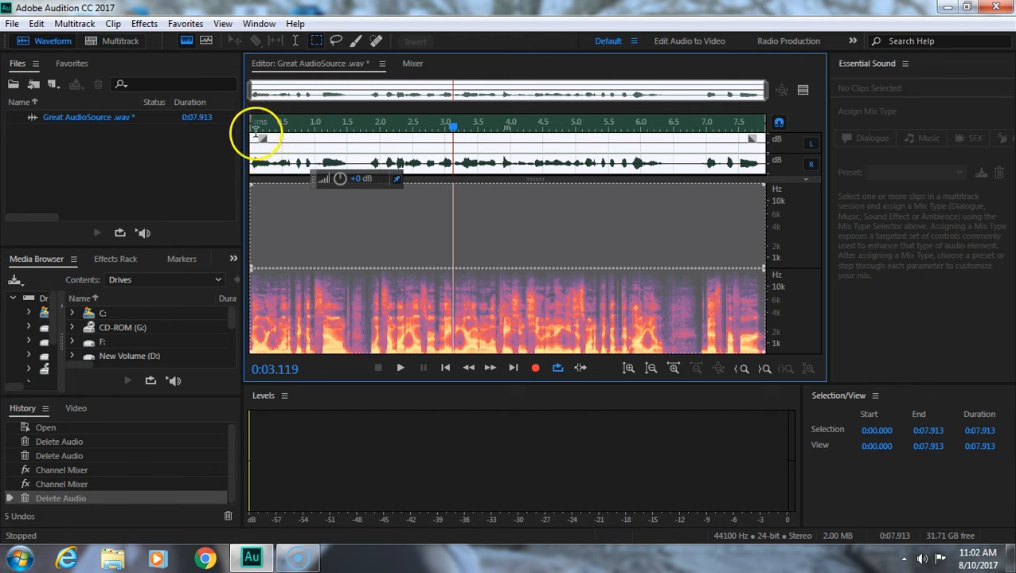
Play the file briefly, then open the Channel Mixer effect for the whole clip.
click(400, 367)
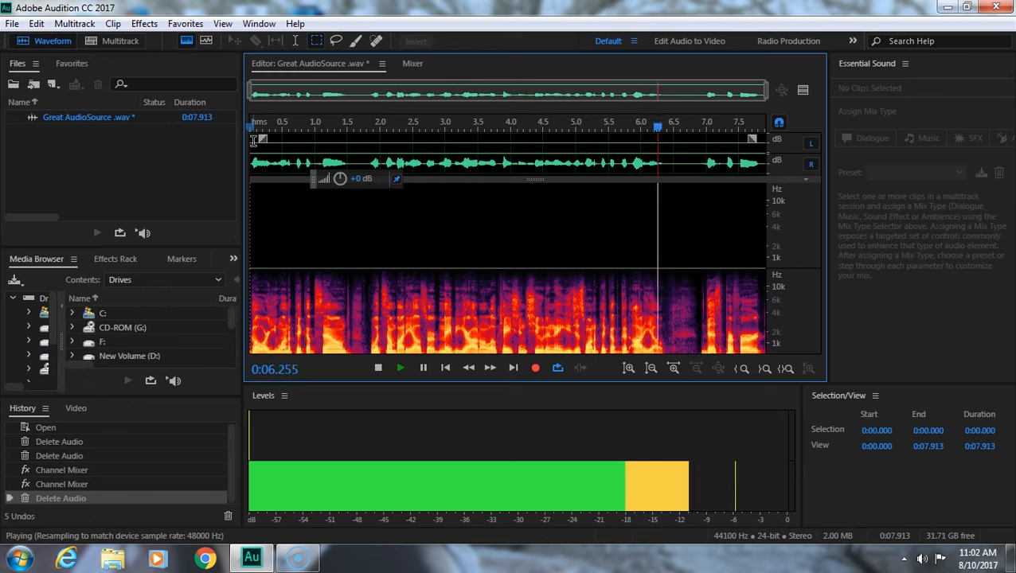
click(378, 367)
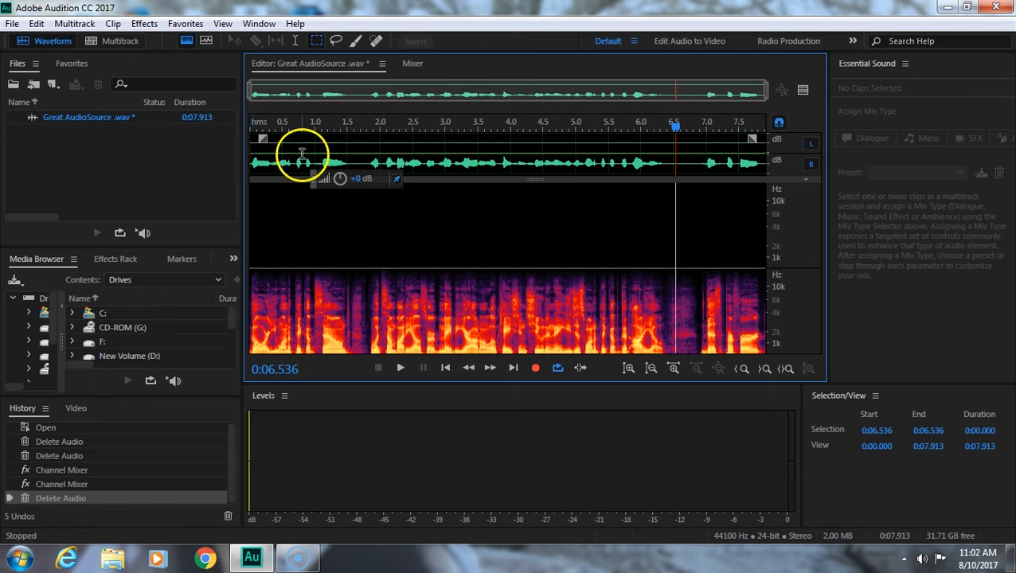
mouse_move(303, 154)
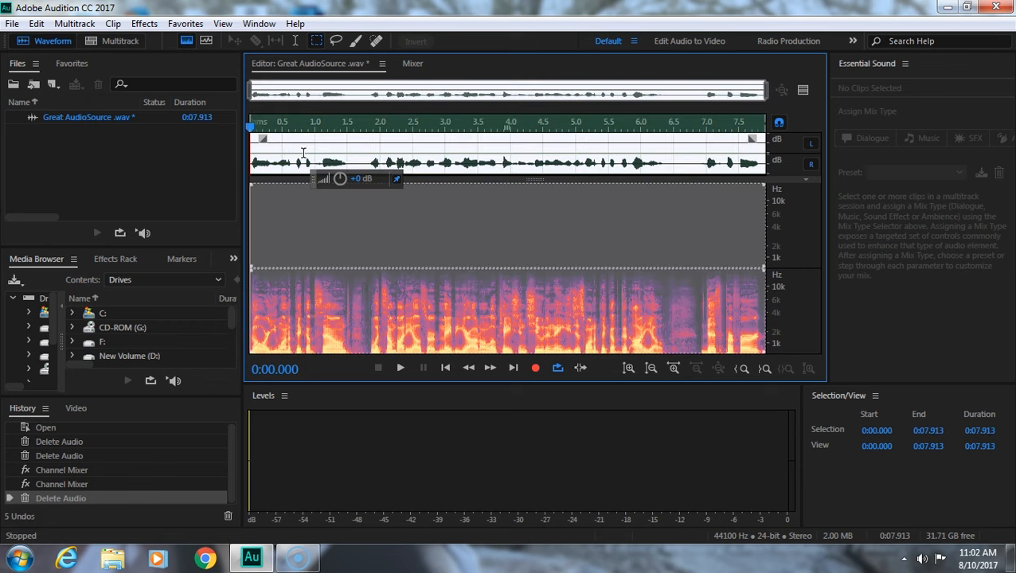
click(144, 22)
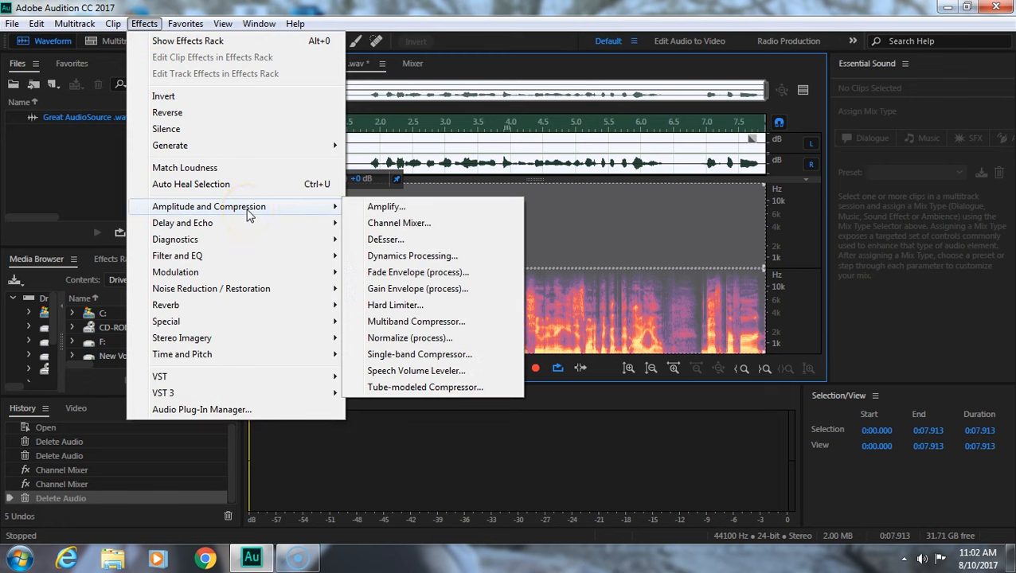
mouse_move(410, 223)
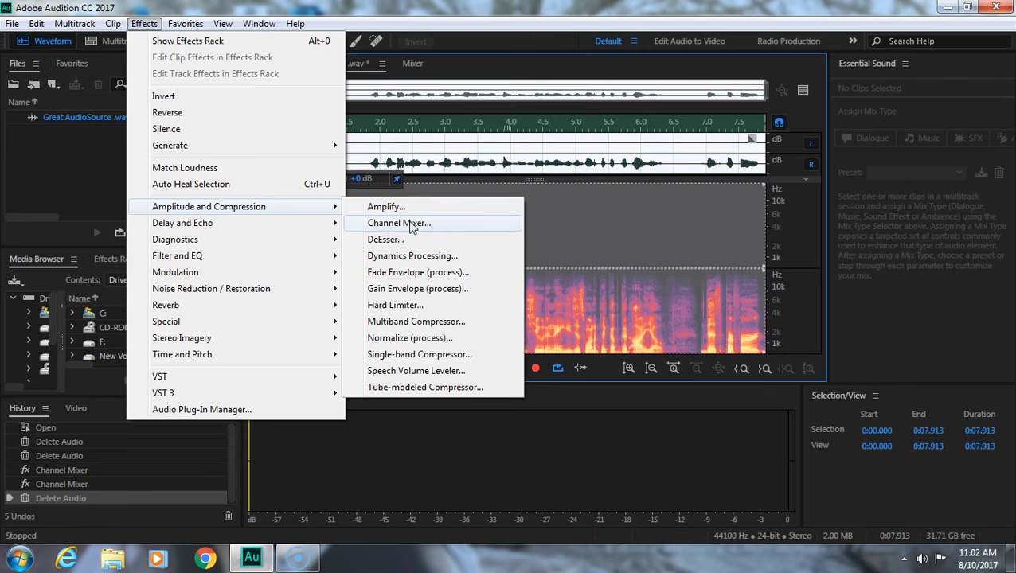
click(399, 223)
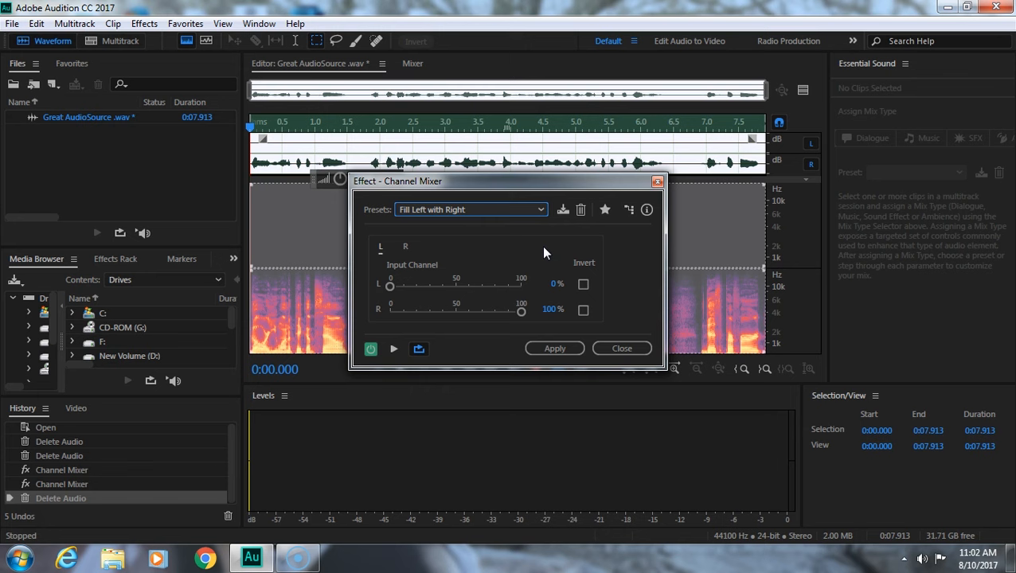
mouse_move(371, 368)
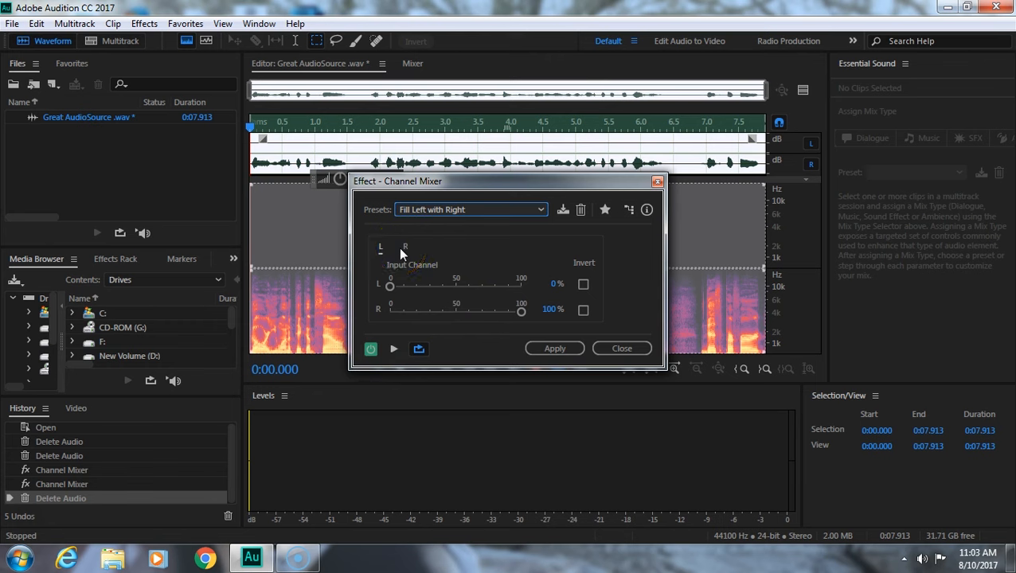
mouse_move(404, 371)
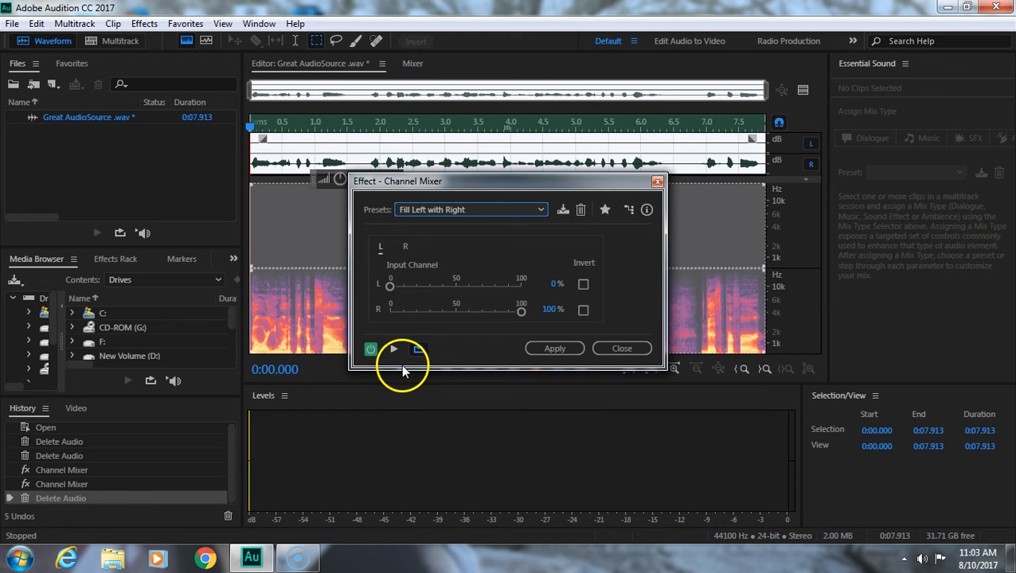
Show the Channel Mixer preset list, with Fill Left with Right selected.
click(540, 209)
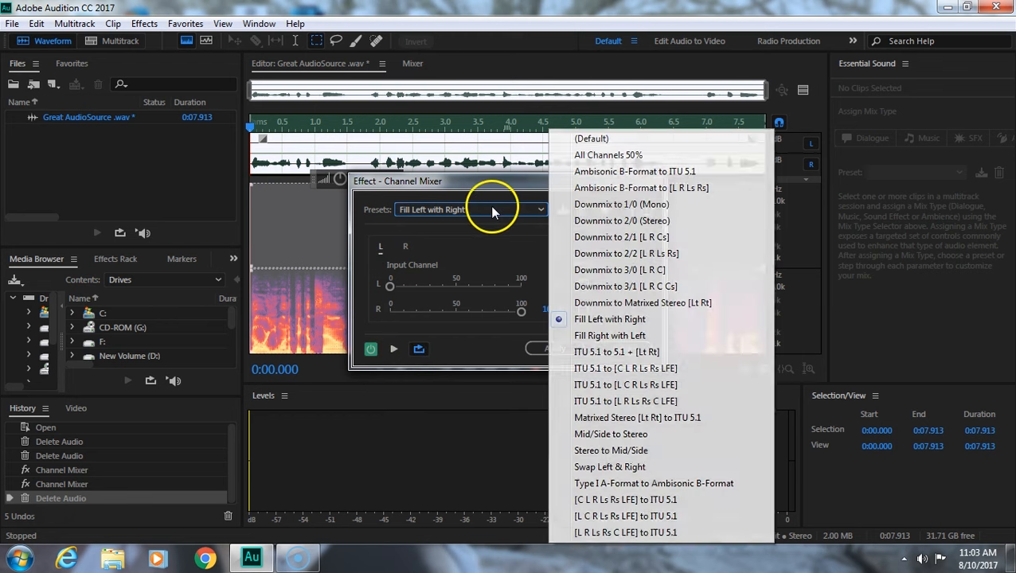
mouse_move(610, 319)
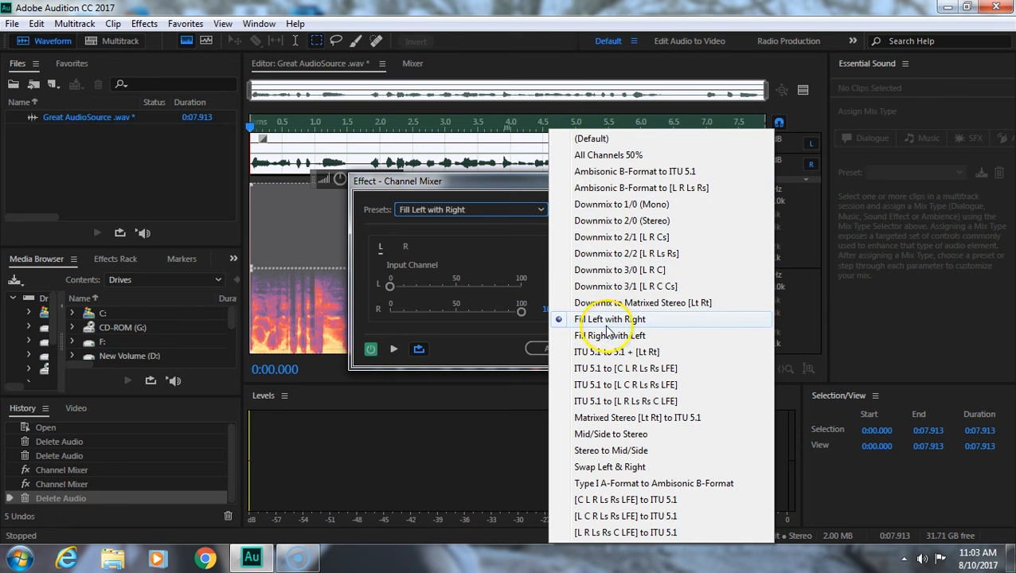
mouse_move(577, 331)
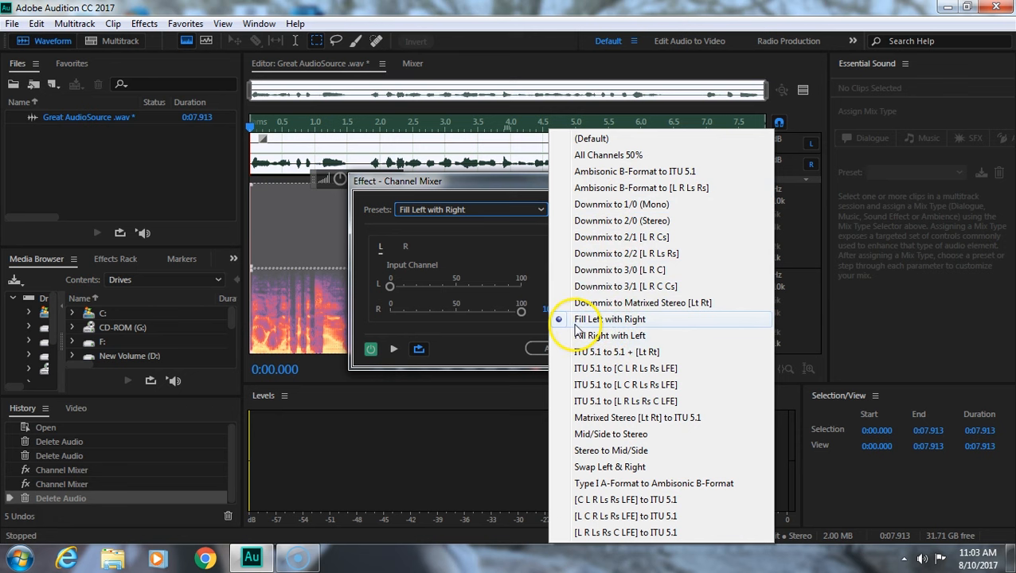
mouse_move(607, 335)
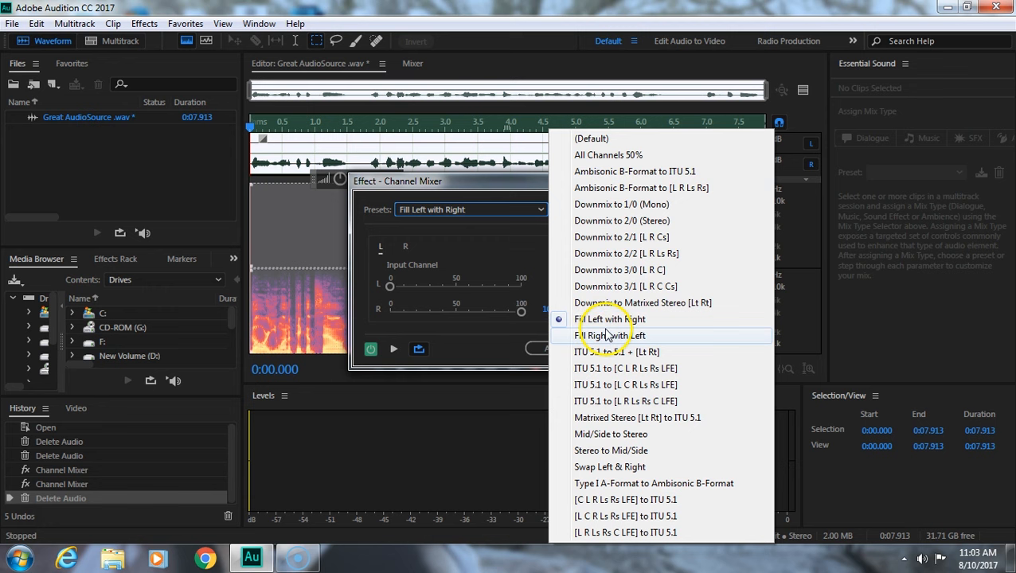
mouse_move(563, 322)
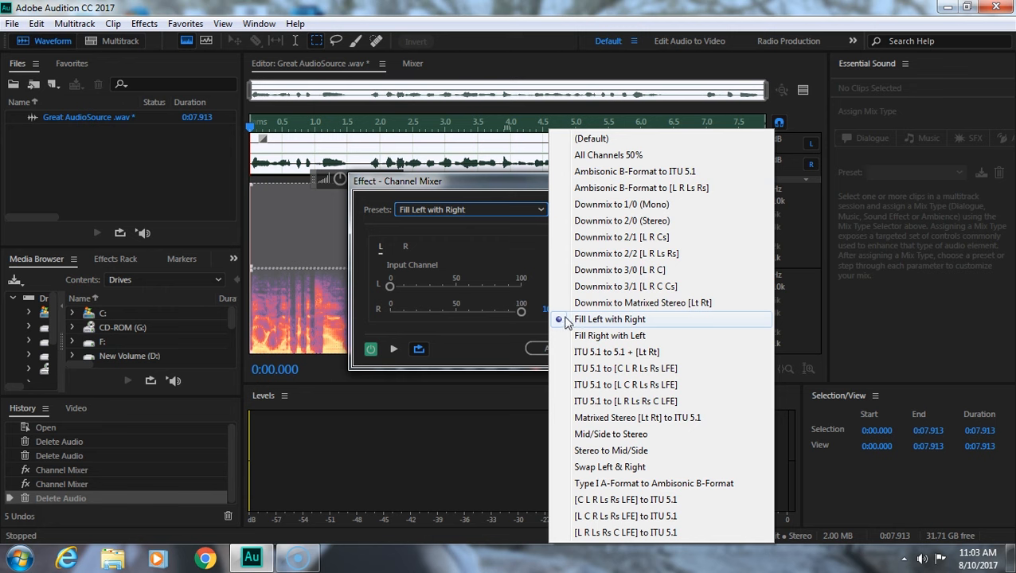
mouse_move(584, 325)
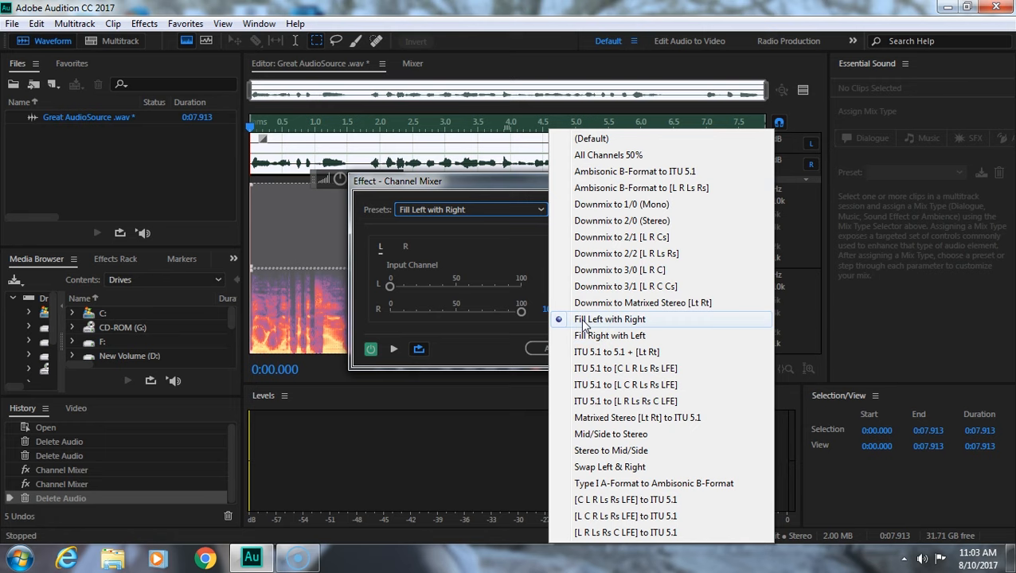
Keep the Fill Left with Right preset and preview it briefly.
click(610, 319)
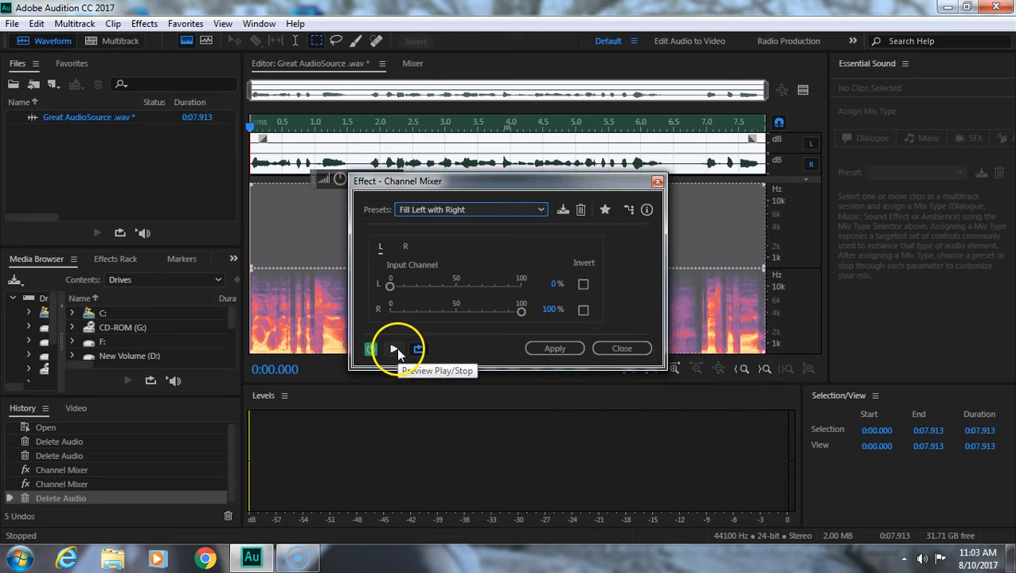
click(393, 349)
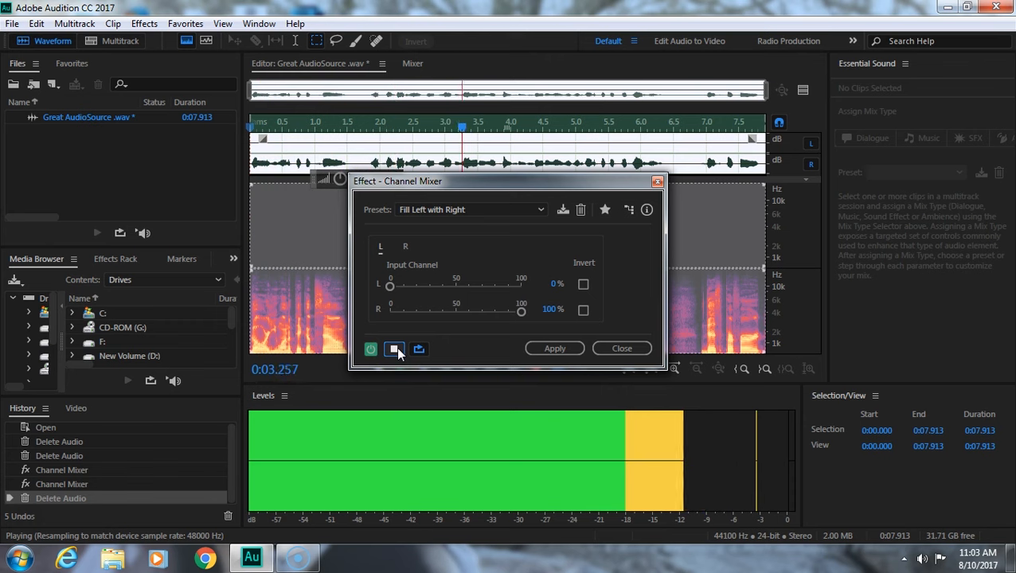
click(395, 349)
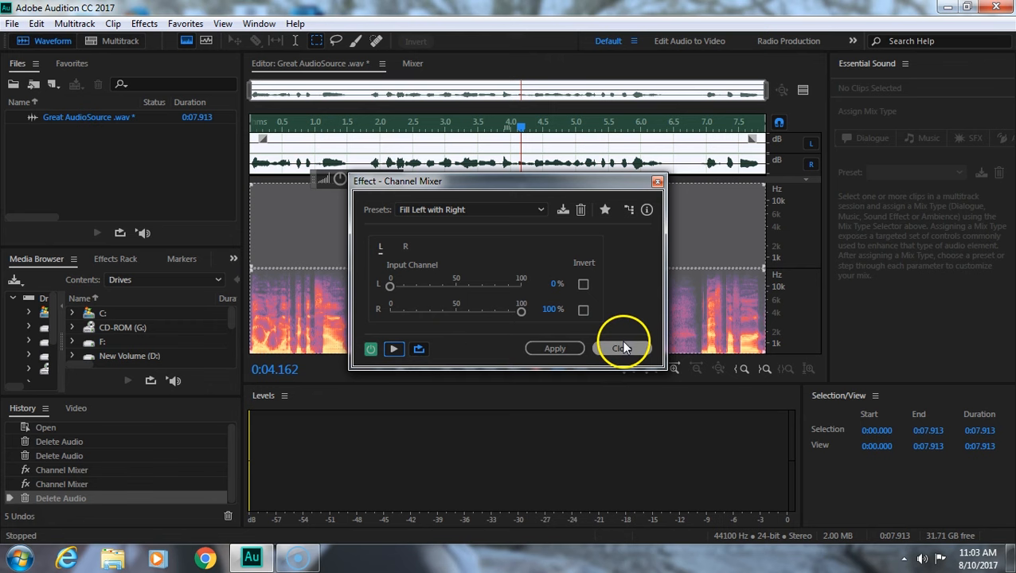
Close the Channel Mixer unapplied and play the file twice, left channel still empty.
click(621, 348)
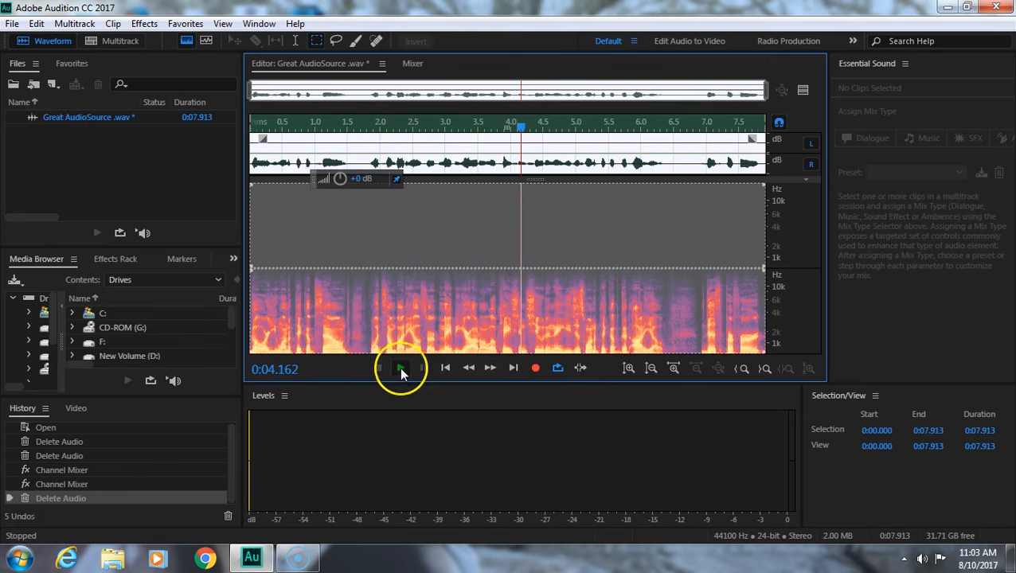
click(400, 367)
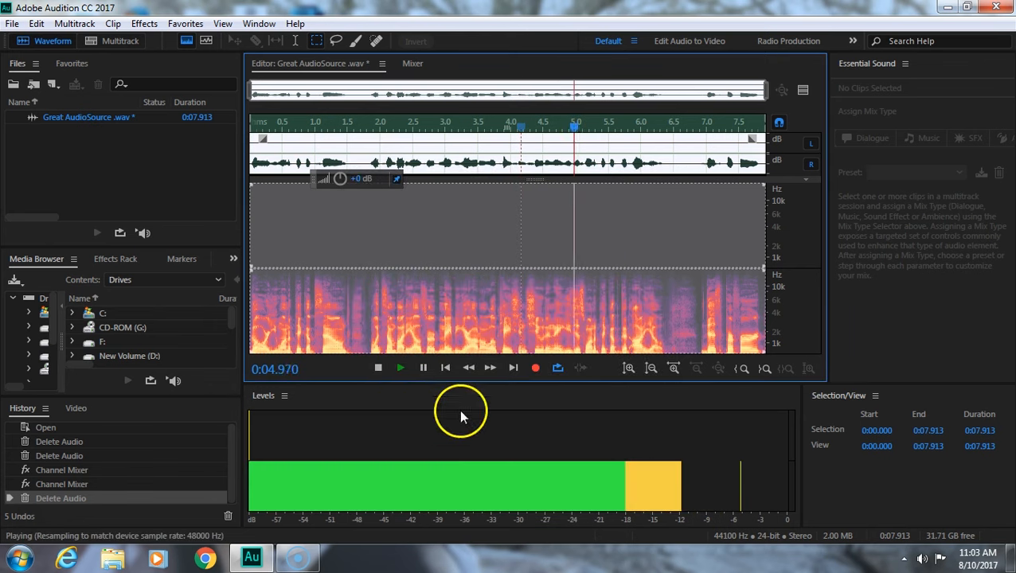
click(378, 368)
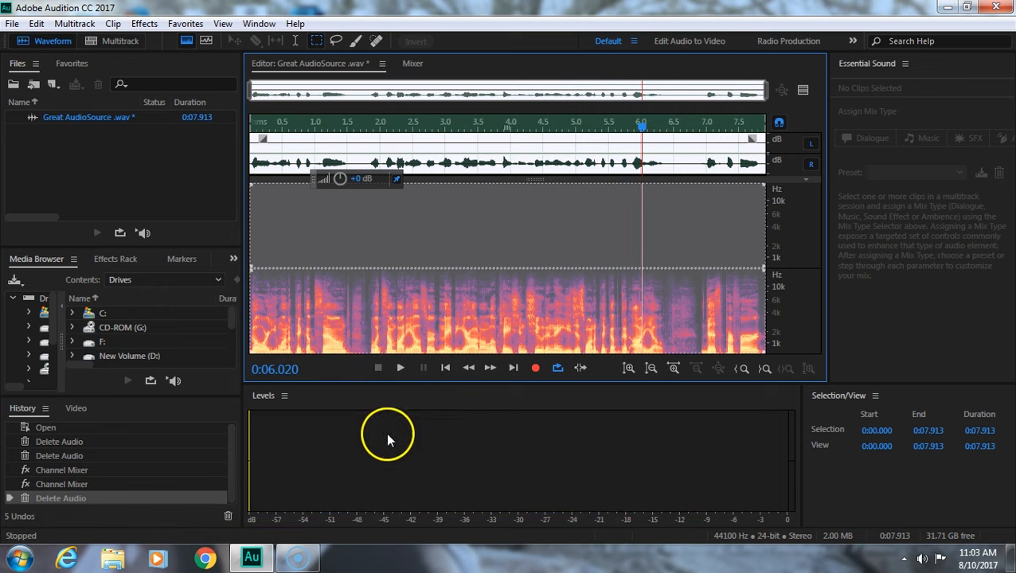
click(400, 367)
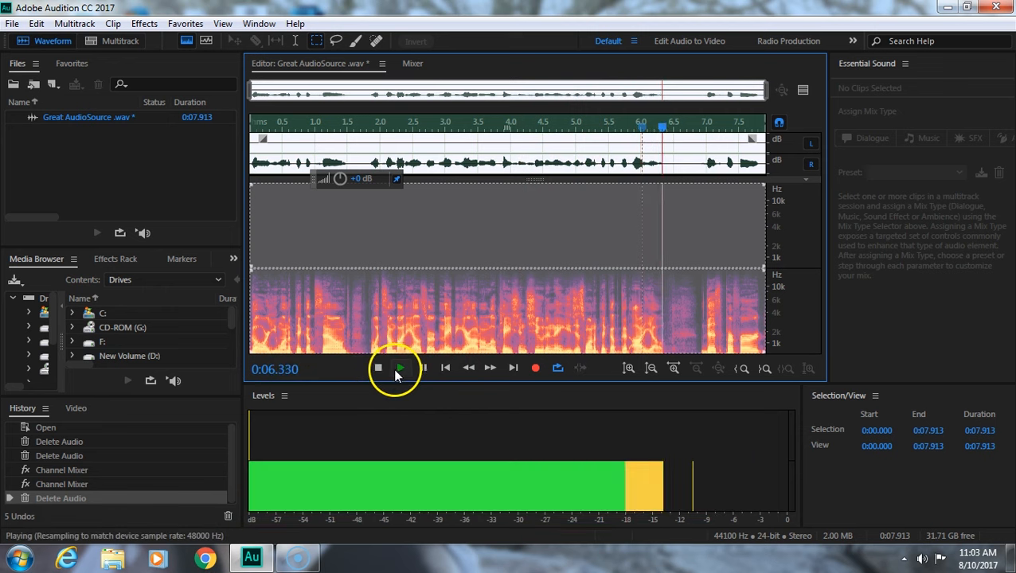
click(378, 368)
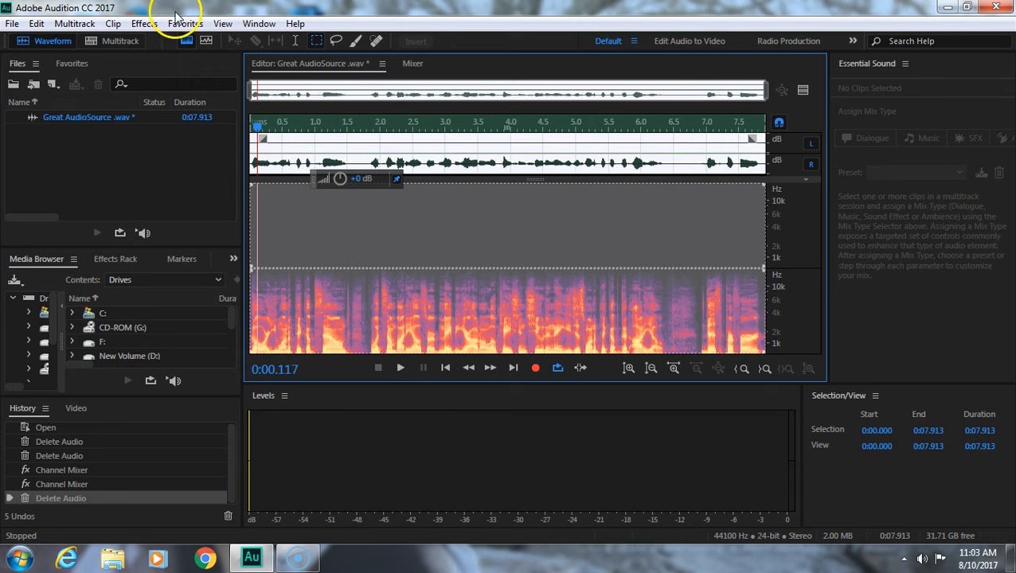
Reopen Channel Mixer with the Fill Left with Right preset and preview the mix.
click(144, 23)
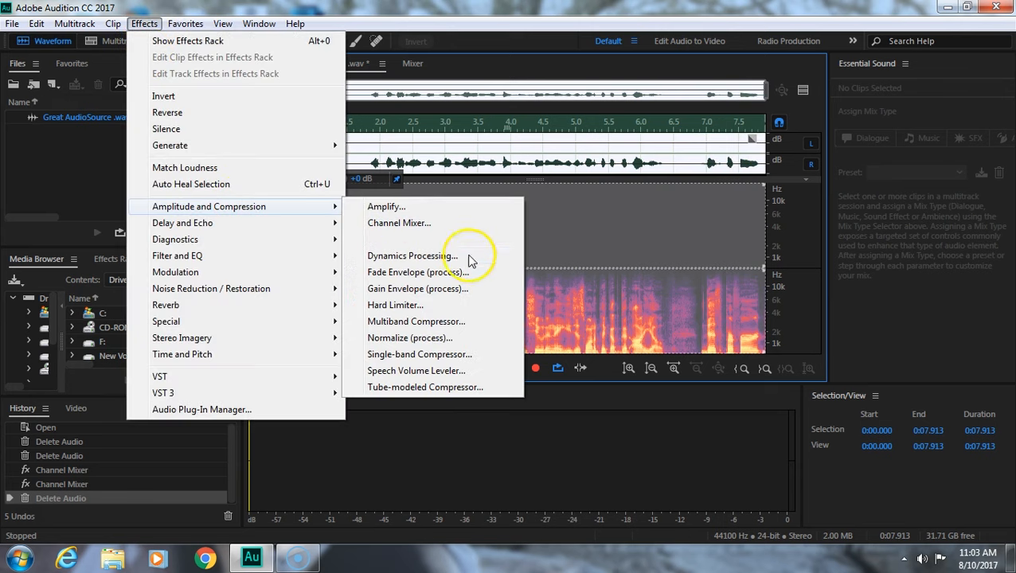
click(399, 223)
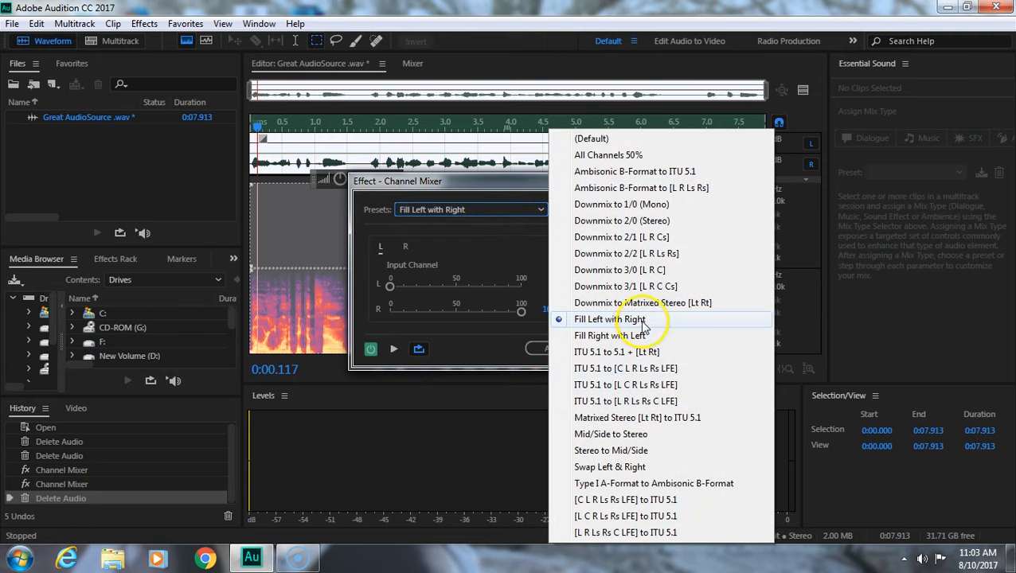
click(610, 318)
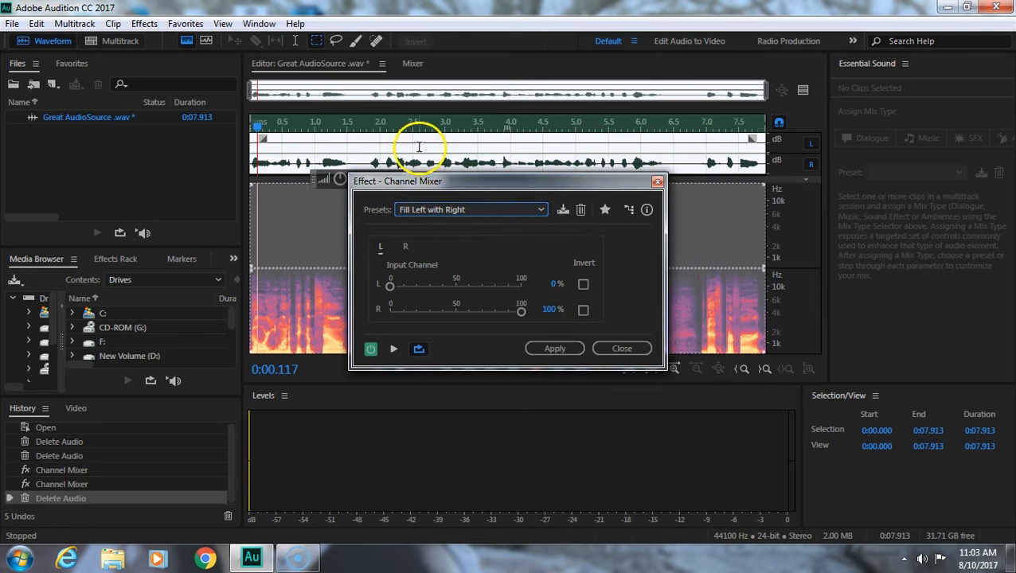
mouse_move(422, 292)
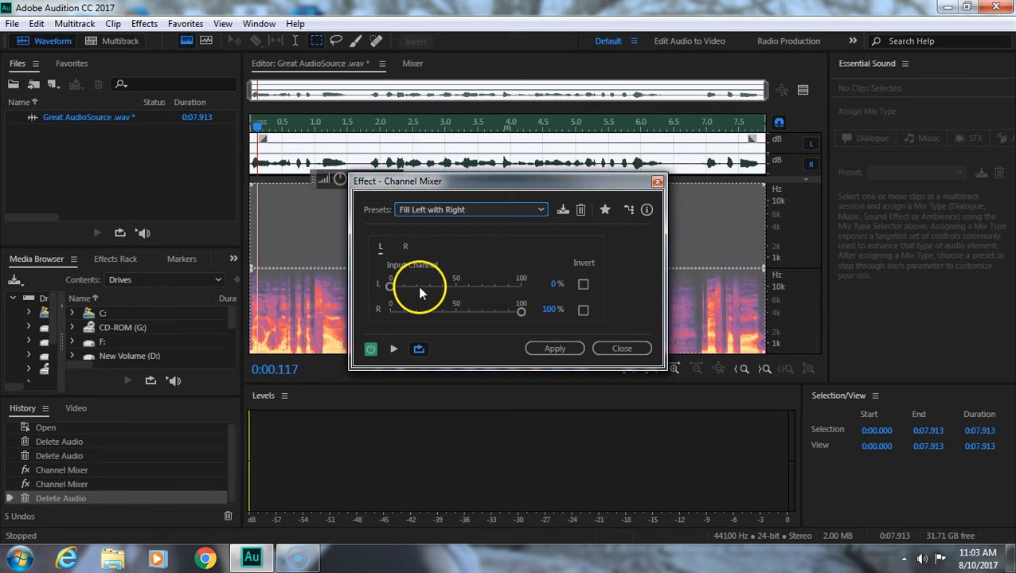
mouse_move(540, 331)
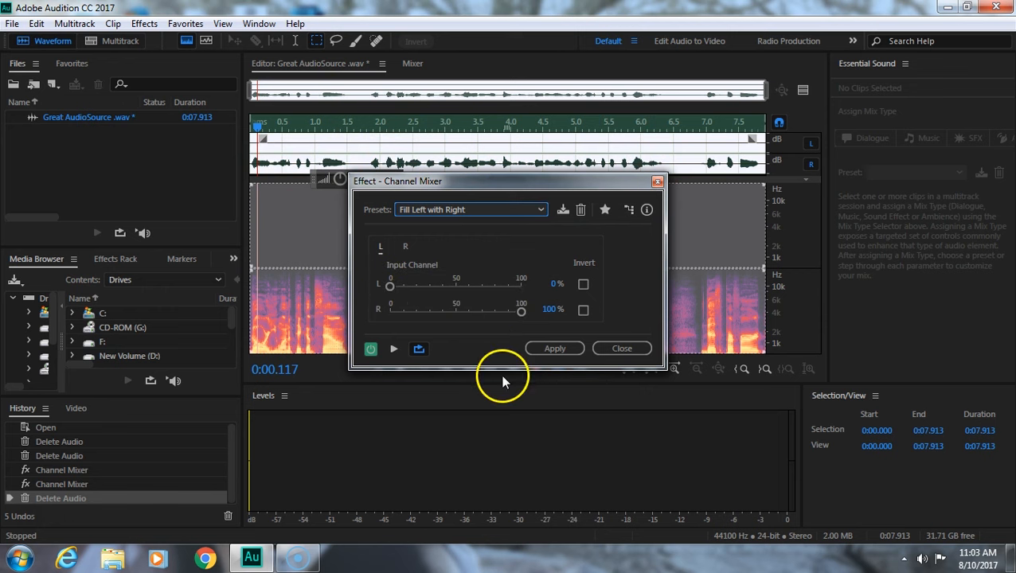
click(394, 349)
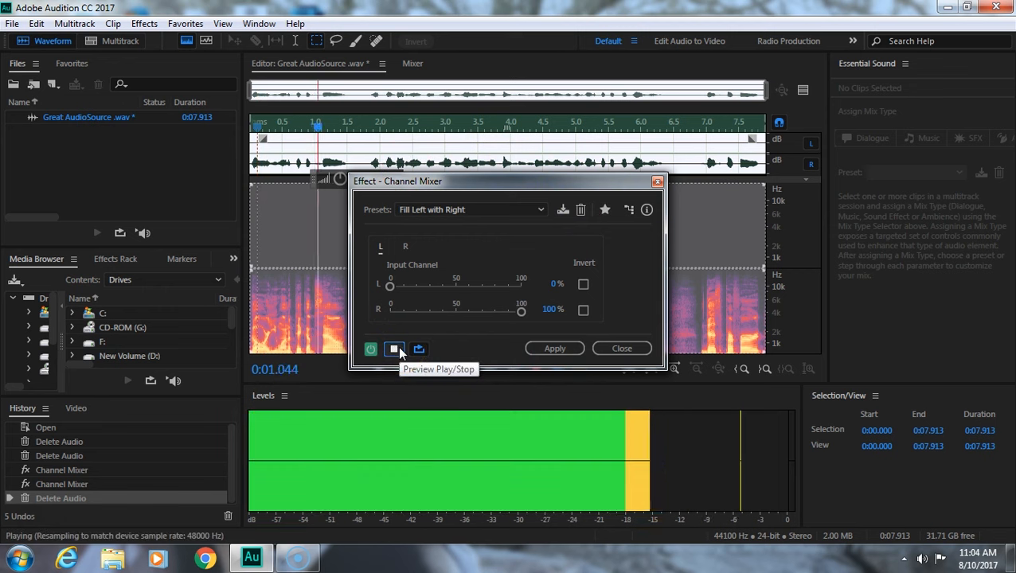
click(393, 349)
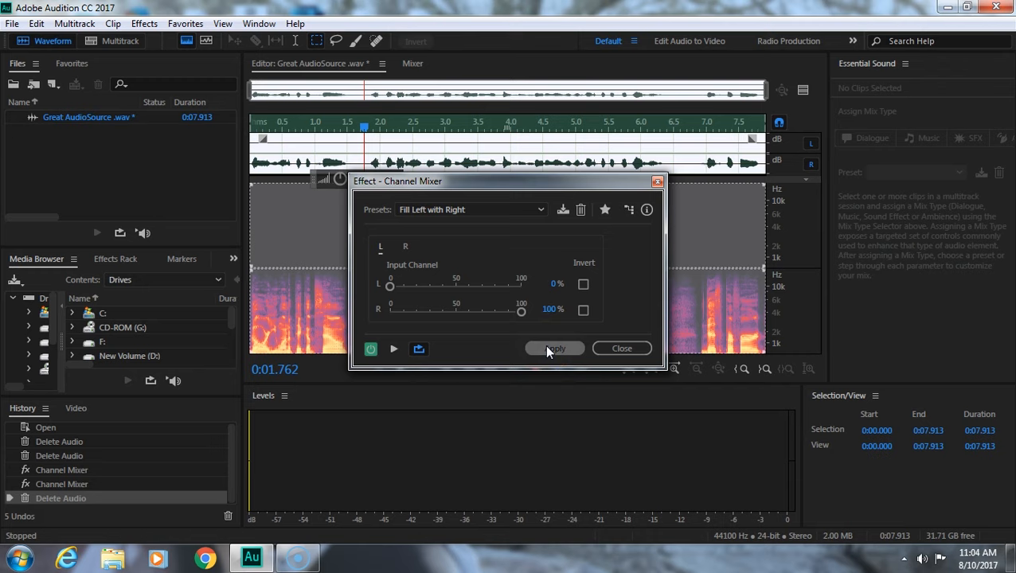
Apply Fill Left with Right and play back the two-channel result.
click(555, 348)
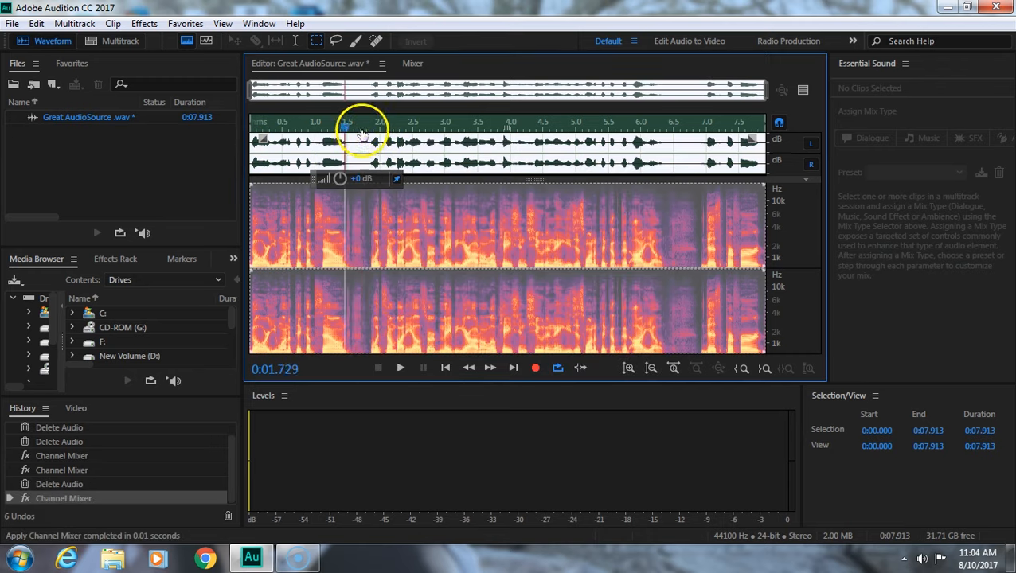
click(400, 368)
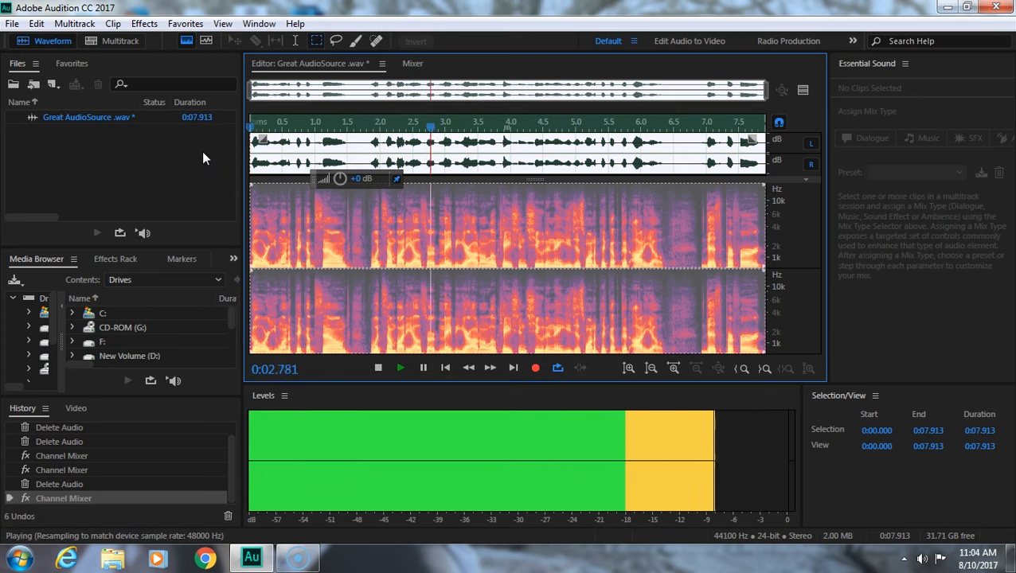
click(378, 367)
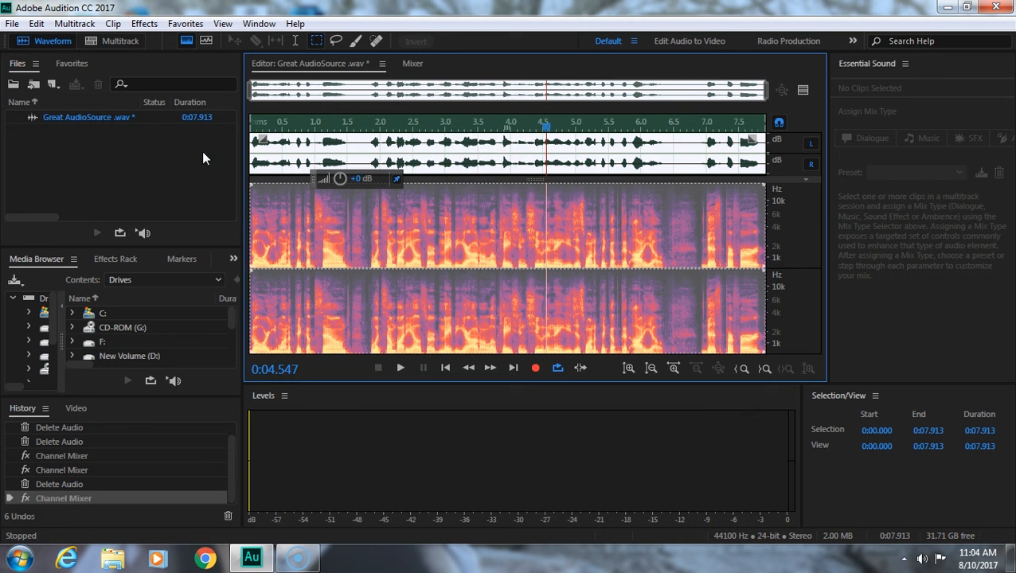